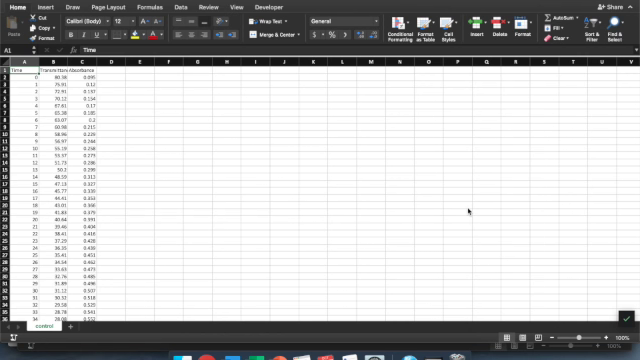
mouse_move(325, 12)
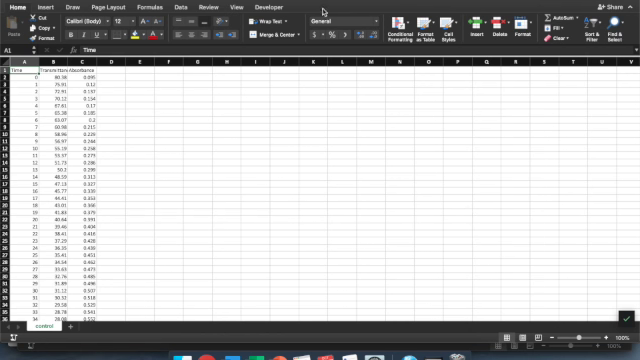
mouse_move(258, 156)
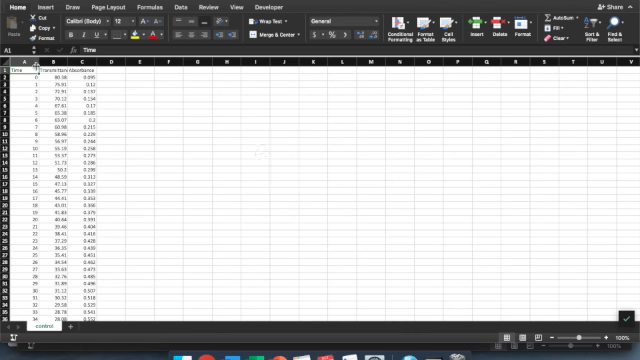
Delete the Transmittance column B from the control sheet.
click(50, 65)
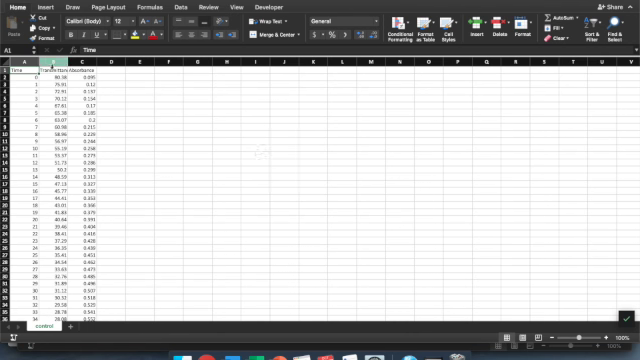
click(88, 54)
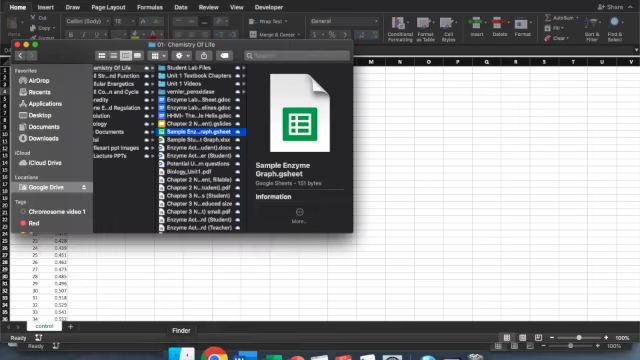
Open the control 1b workbook from Google Drive's Student Lab Files folder.
click(200, 72)
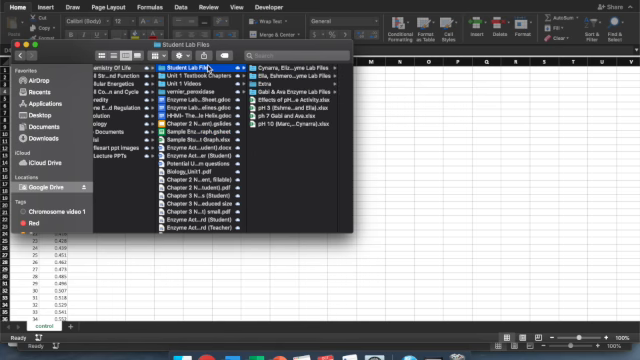
click(210, 75)
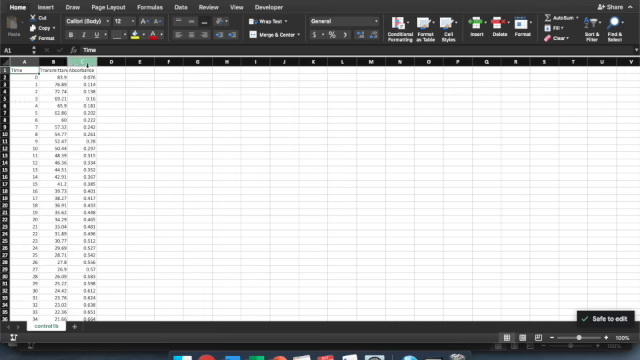
Select the Absorbance column in the control 1b workbook for copying.
click(85, 63)
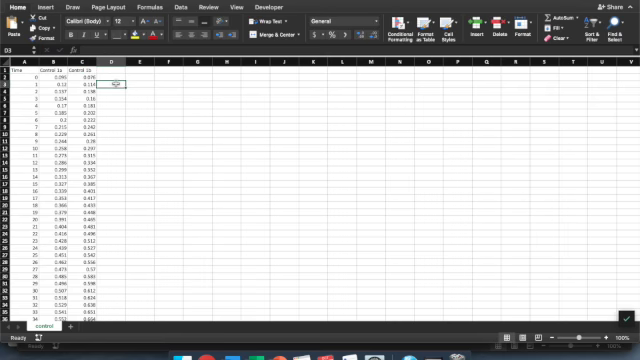
mouse_move(205, 167)
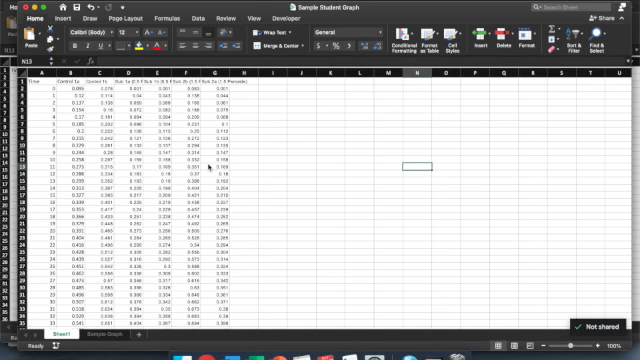
mouse_move(220, 84)
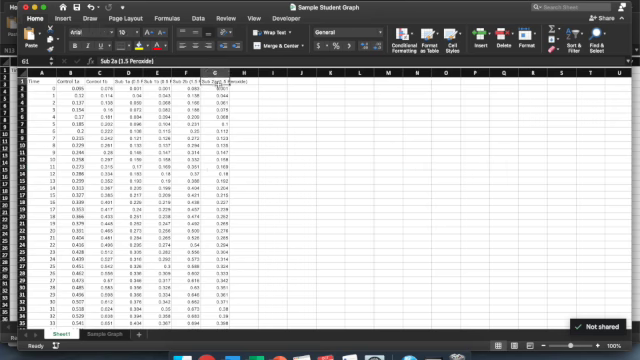
Select A1 through G302 in Sample Student Graph, covering Time and all six trials.
click(57, 18)
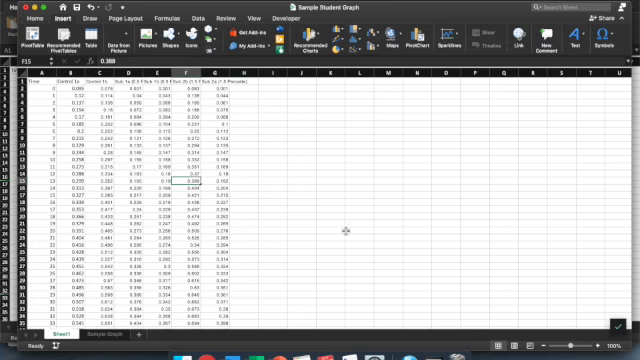
click(320, 231)
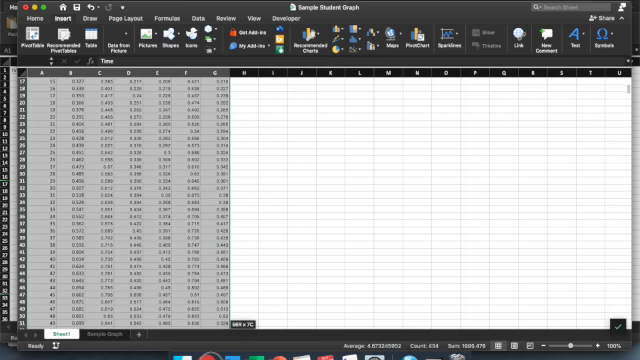
scroll(down, 3)
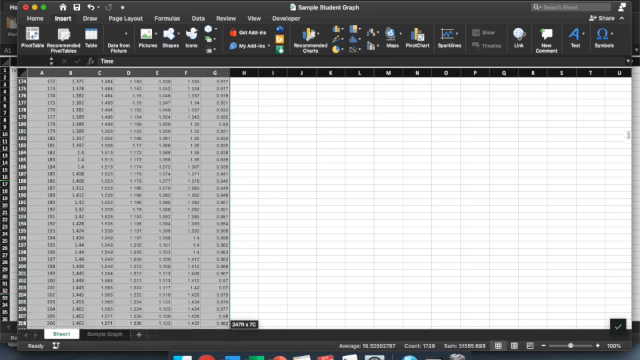
scroll(down, 3)
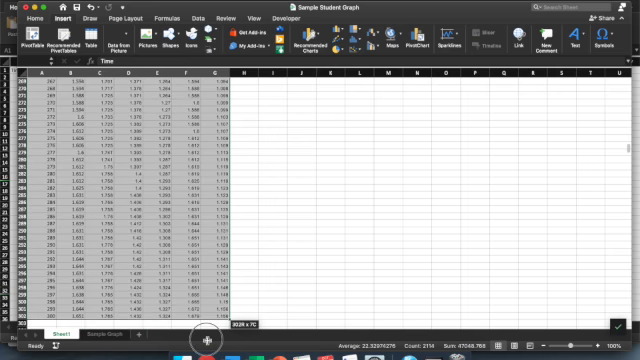
scroll(down, 3)
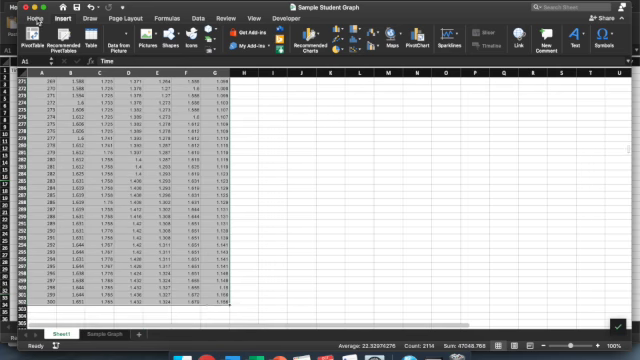
click(25, 17)
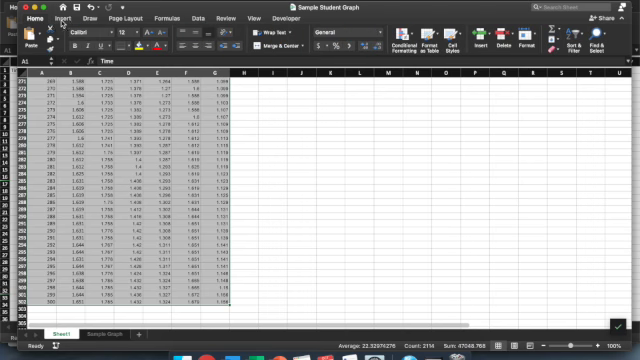
click(62, 18)
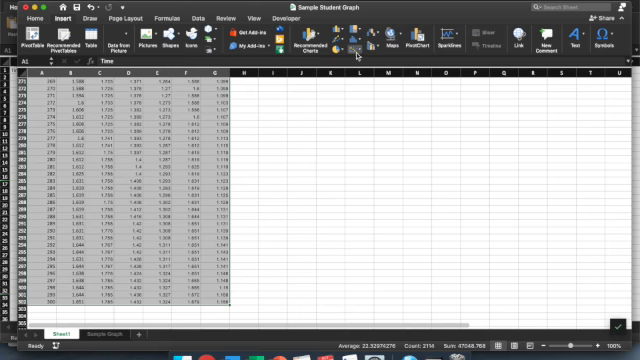
Insert a Scatter with Smooth Lines chart from the Scatter dropdown.
click(347, 41)
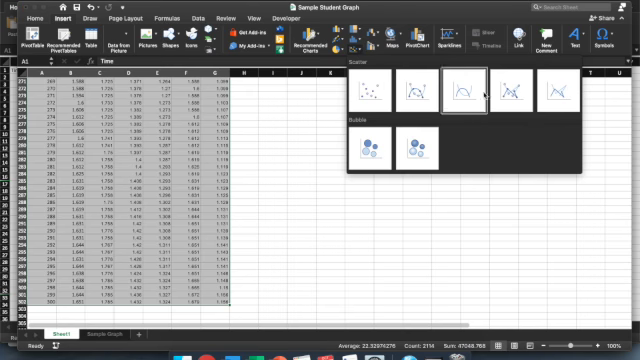
click(469, 88)
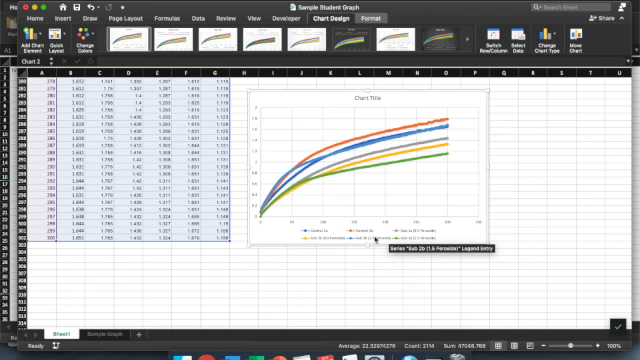
Set the chart legend's position to Right through its format options.
right_click(372, 243)
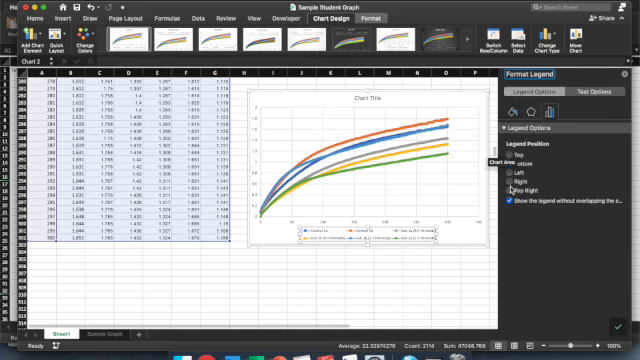
click(517, 180)
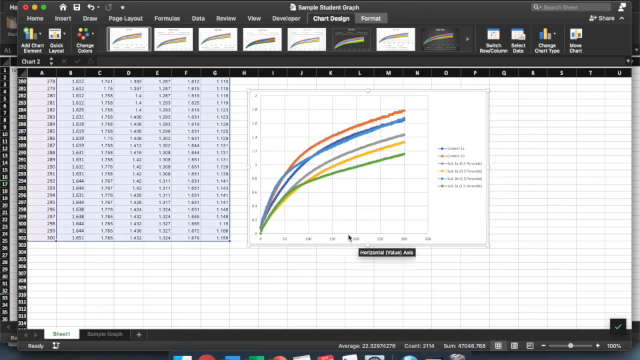
mouse_move(340, 232)
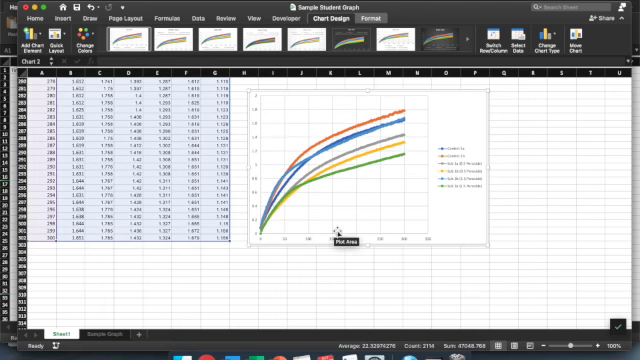
mouse_move(266, 165)
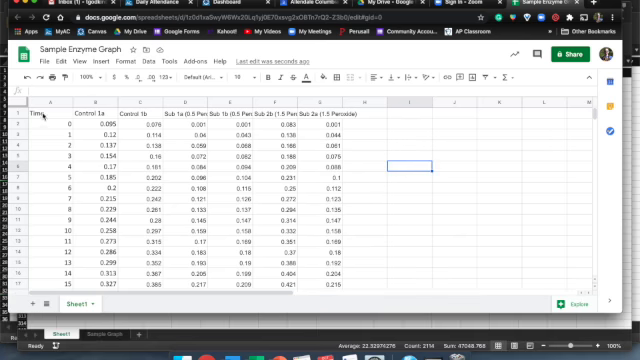
Select A1:G302 in the Sample Enzyme Graph sheet.
click(48, 110)
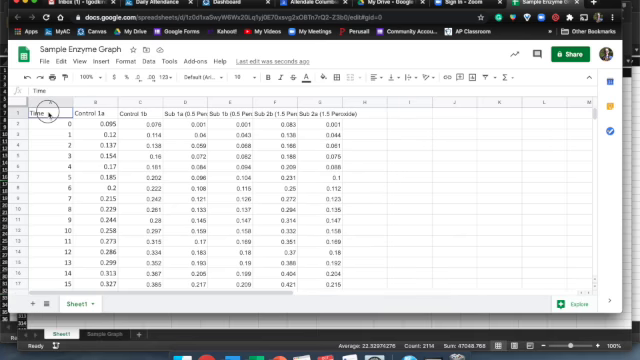
scroll(down, 3)
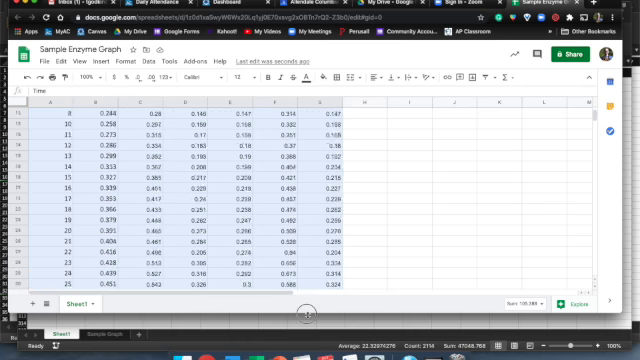
scroll(down, 3)
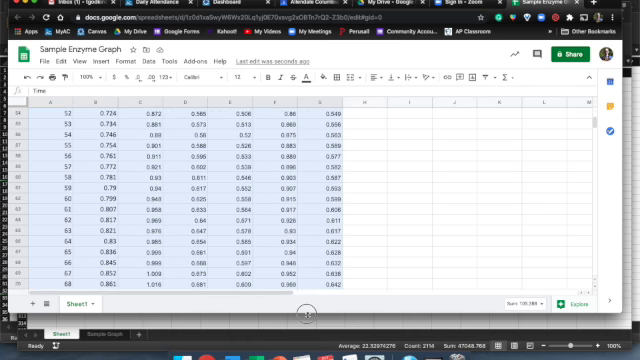
scroll(down, 3)
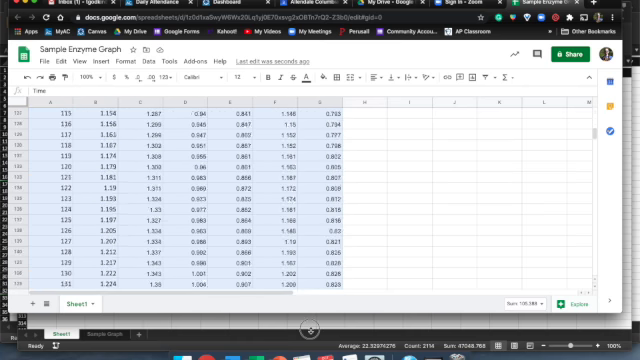
scroll(down, 3)
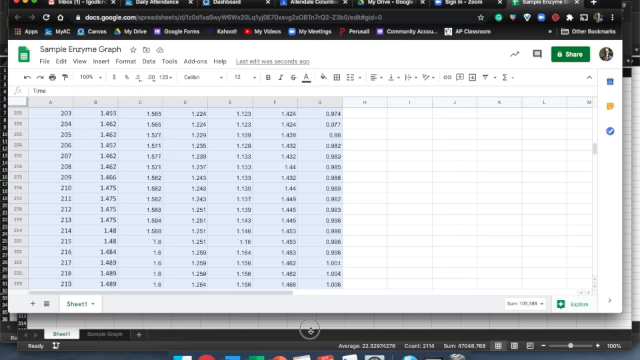
scroll(down, 3)
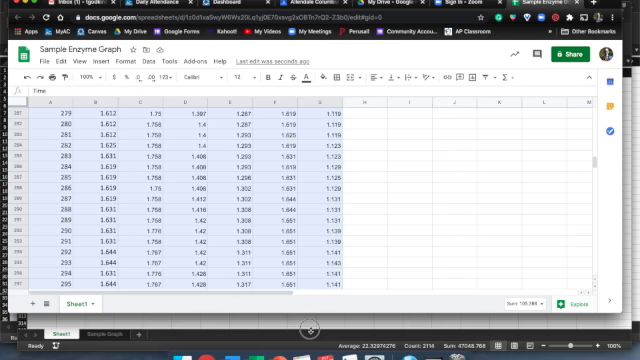
scroll(down, 3)
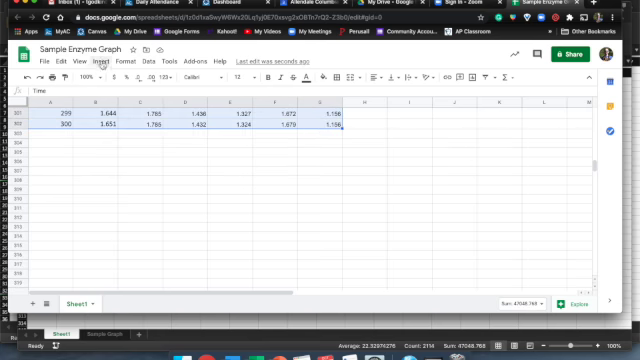
Insert a chart of the selected data and open its Chart & axis titles settings.
click(94, 62)
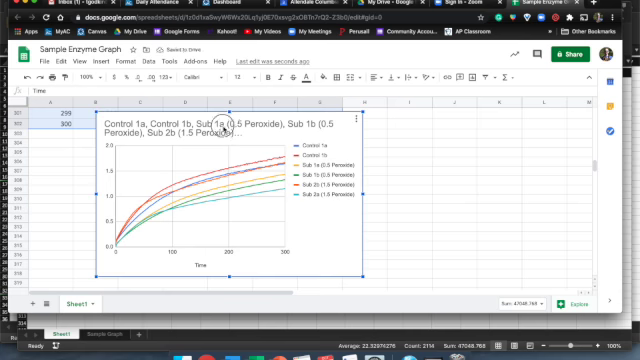
double_click(215, 126)
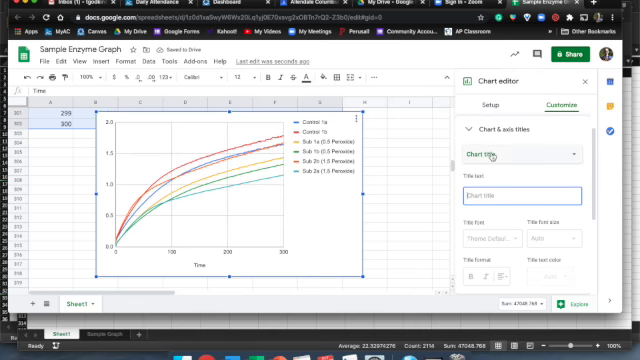
mouse_move(492, 153)
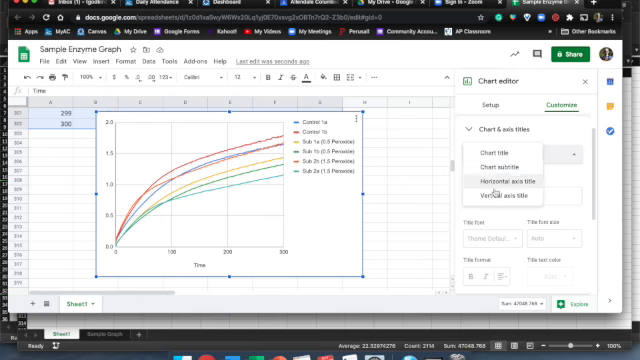
Title the horizontal axis 'Time (sec)' and the vertical axis 'Absorbance'.
click(506, 181)
text(Time (sec))
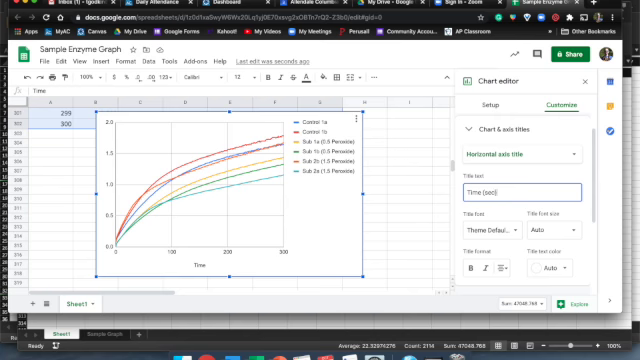
click(509, 153)
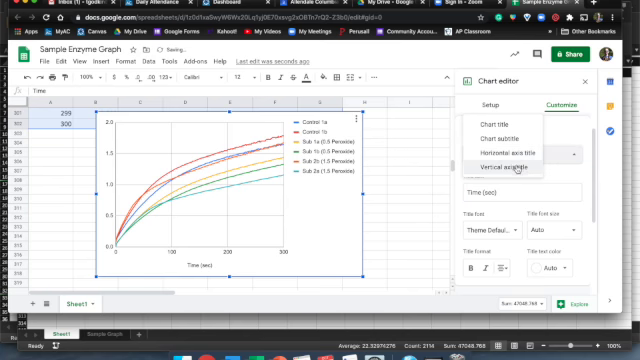
click(517, 168)
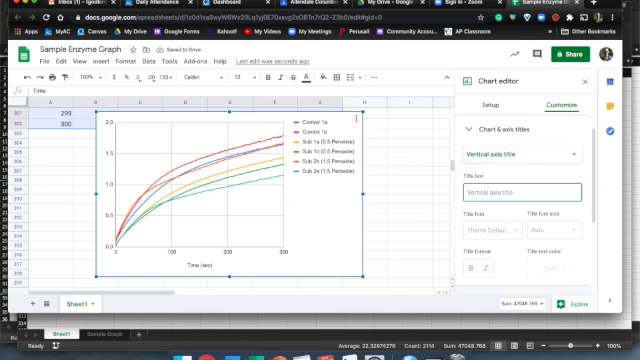
text(Absorbance)
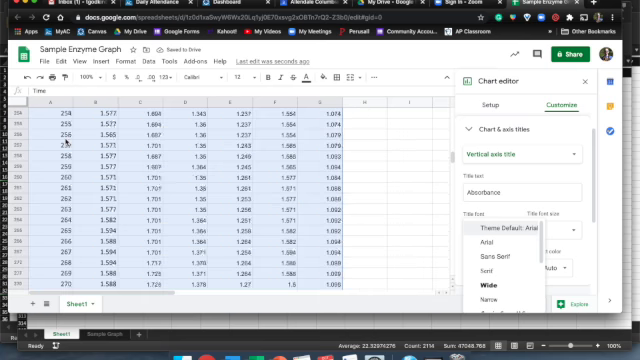
scroll(down, 3)
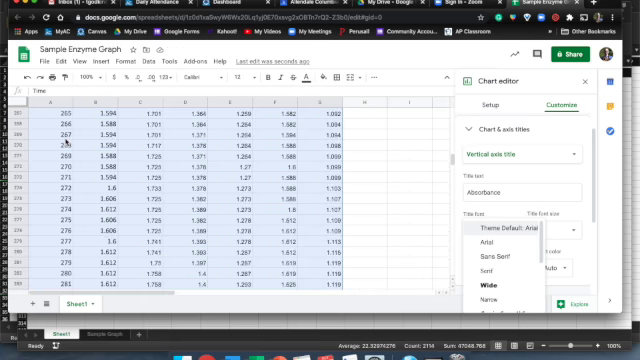